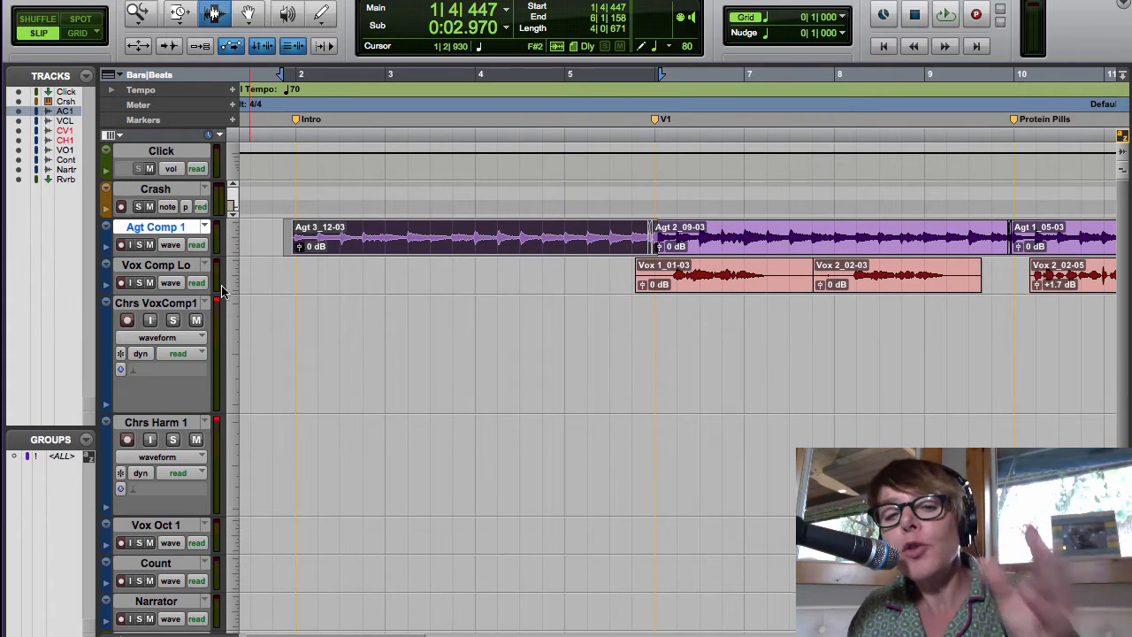
Enlarge the Agt Comp 1 track height so its guitar waveforms display larger
click(336, 279)
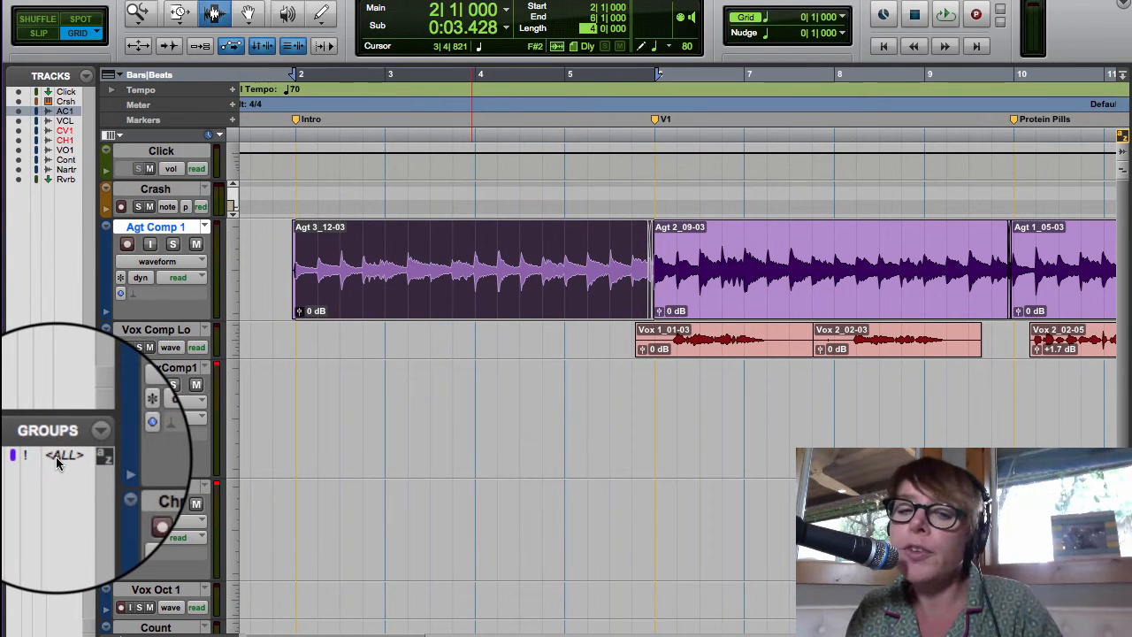
mouse_move(61, 463)
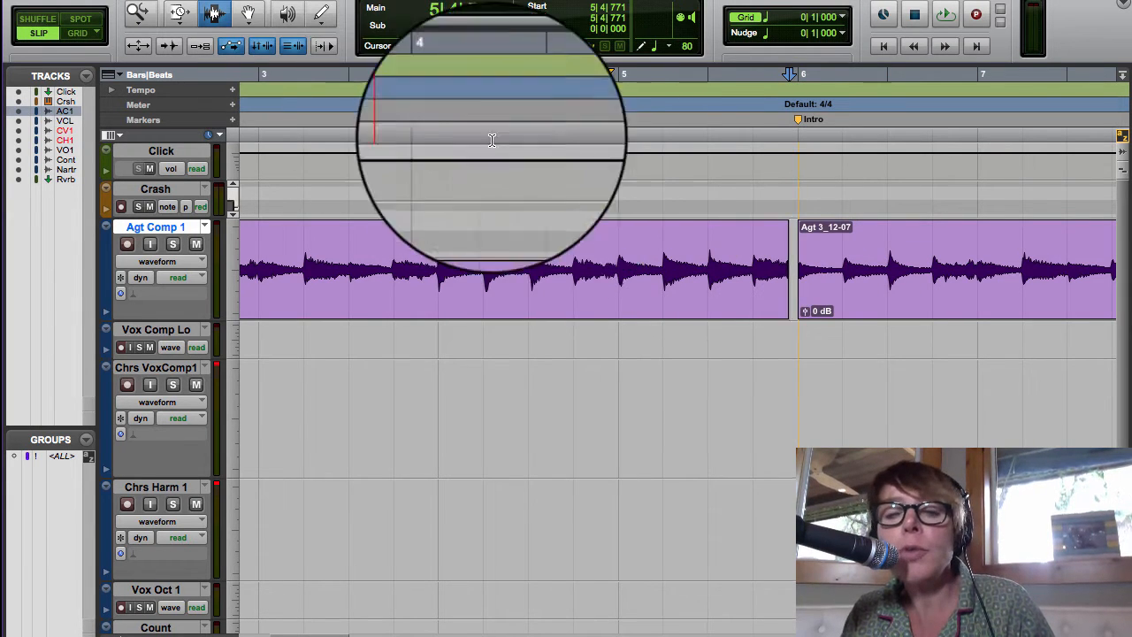
Switch from the Edit window to the Mix window with its channel strips
click(244, 15)
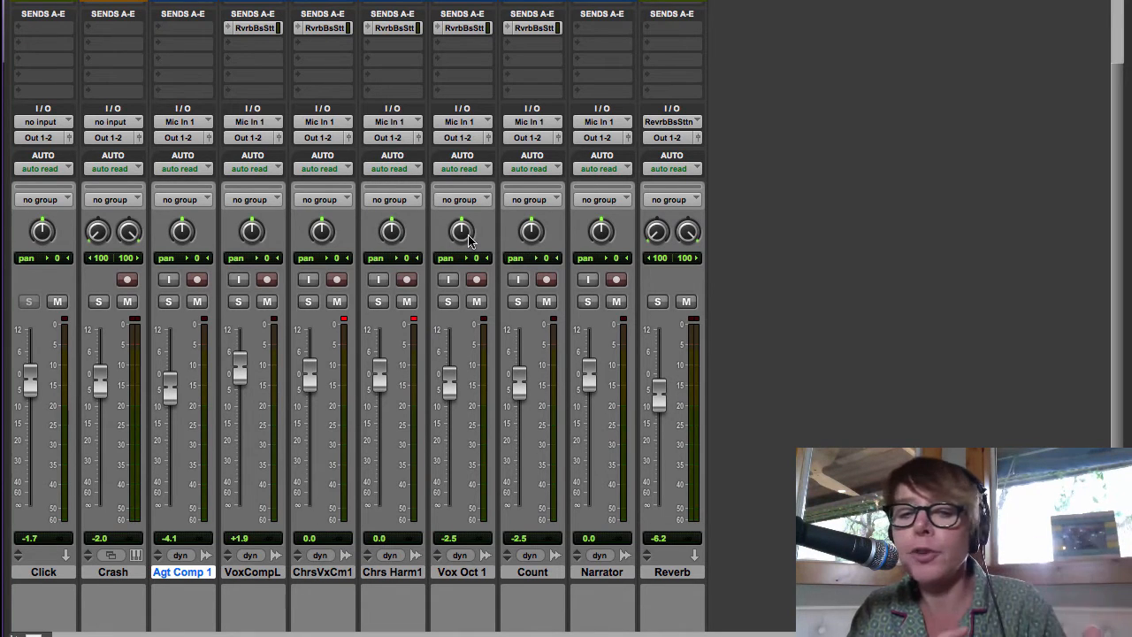
mouse_move(294, 281)
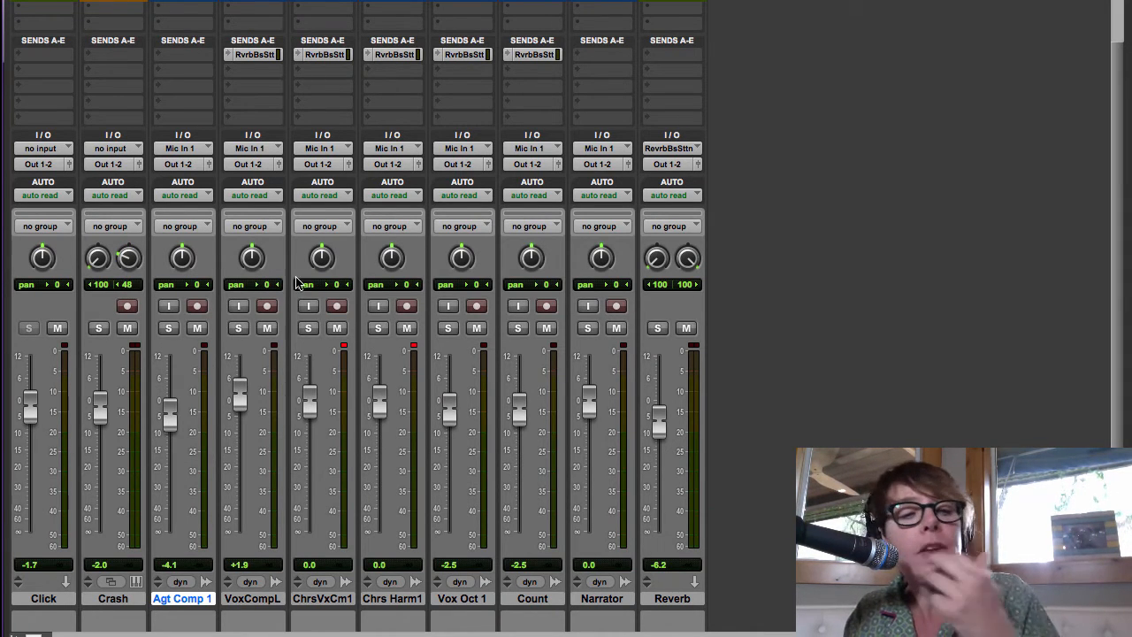
mouse_move(421, 247)
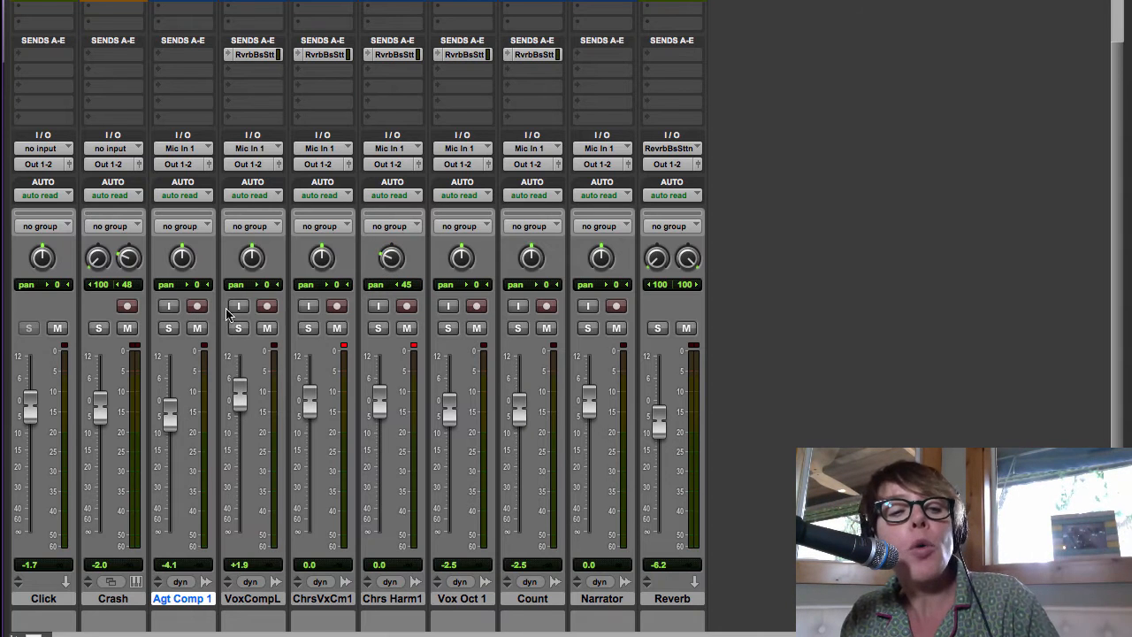
drag(251, 258, 256, 251)
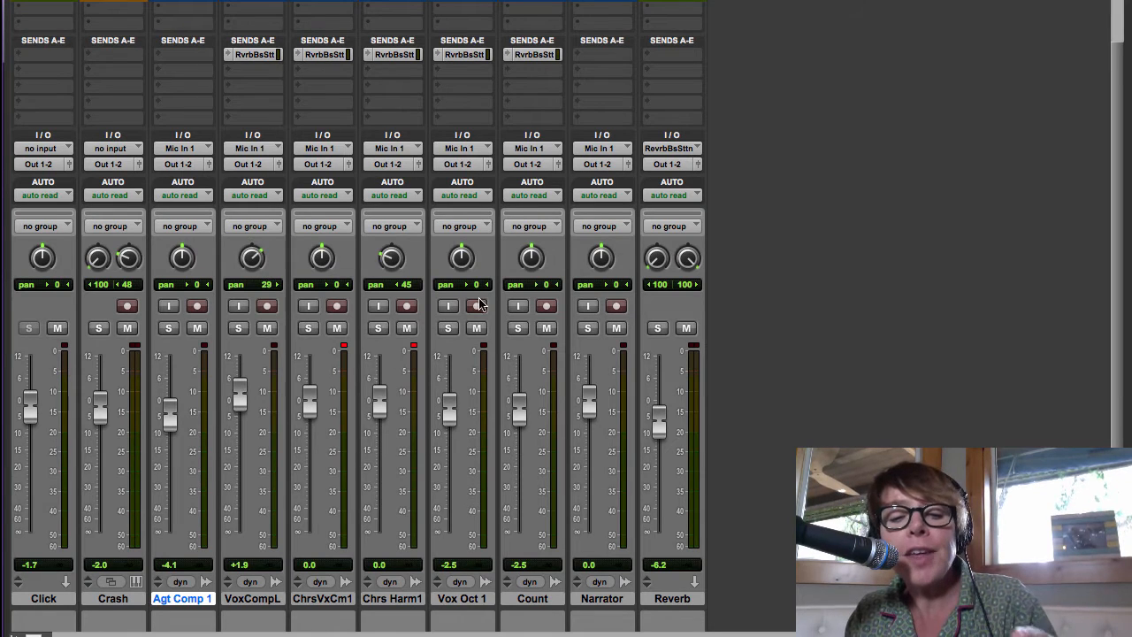
drag(460, 258, 460, 265)
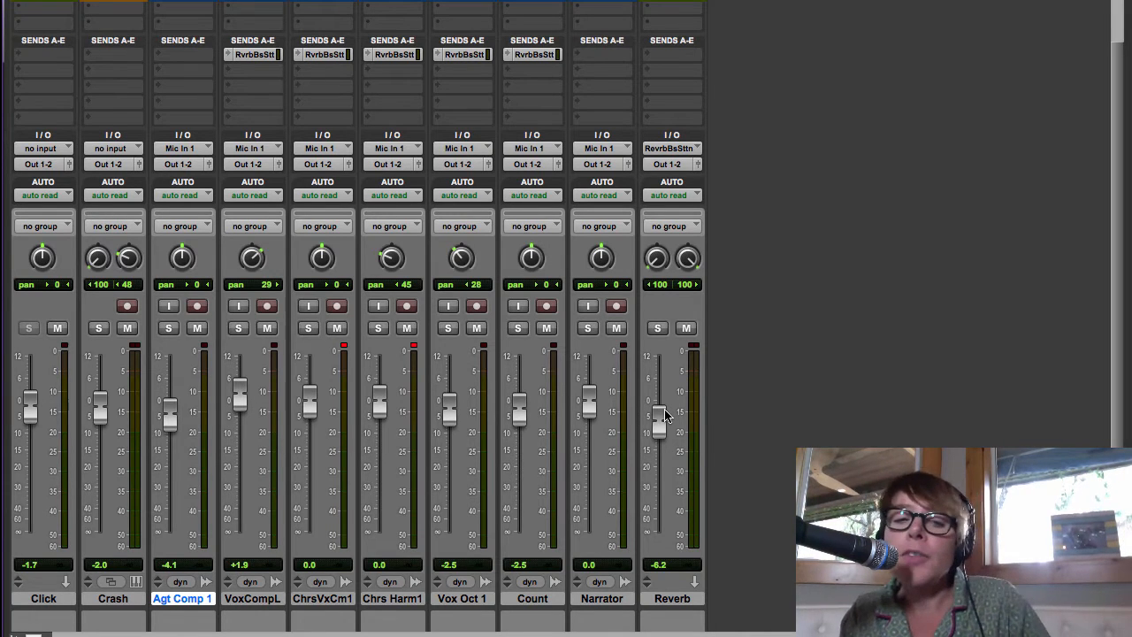
mouse_move(661, 414)
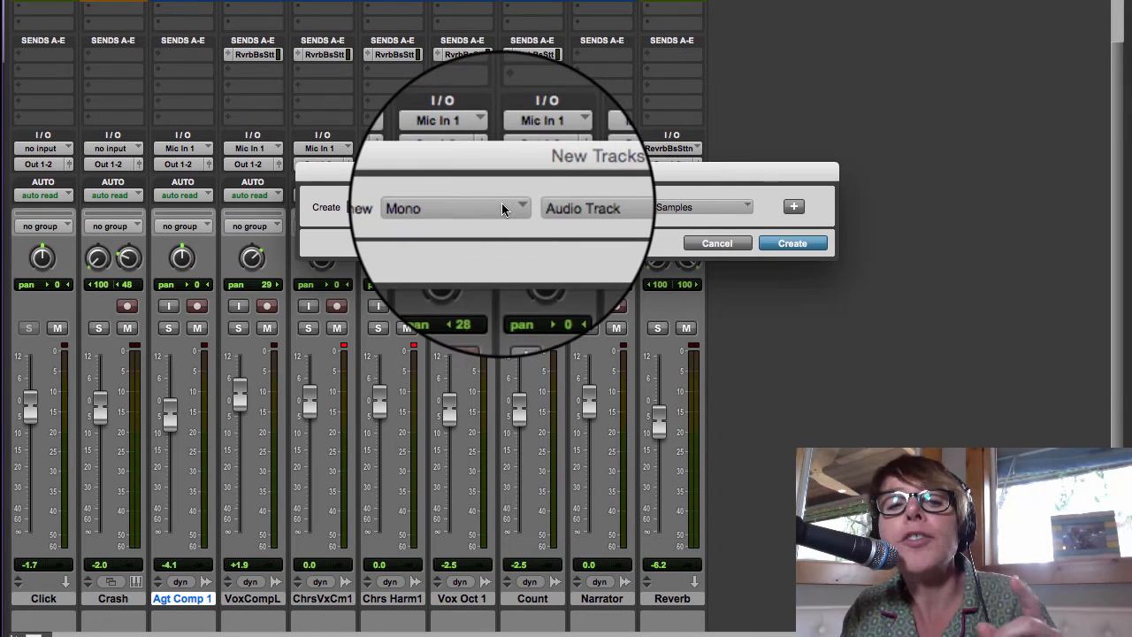
Configure the new track as a stereo Master Fader named Master 1
click(456, 205)
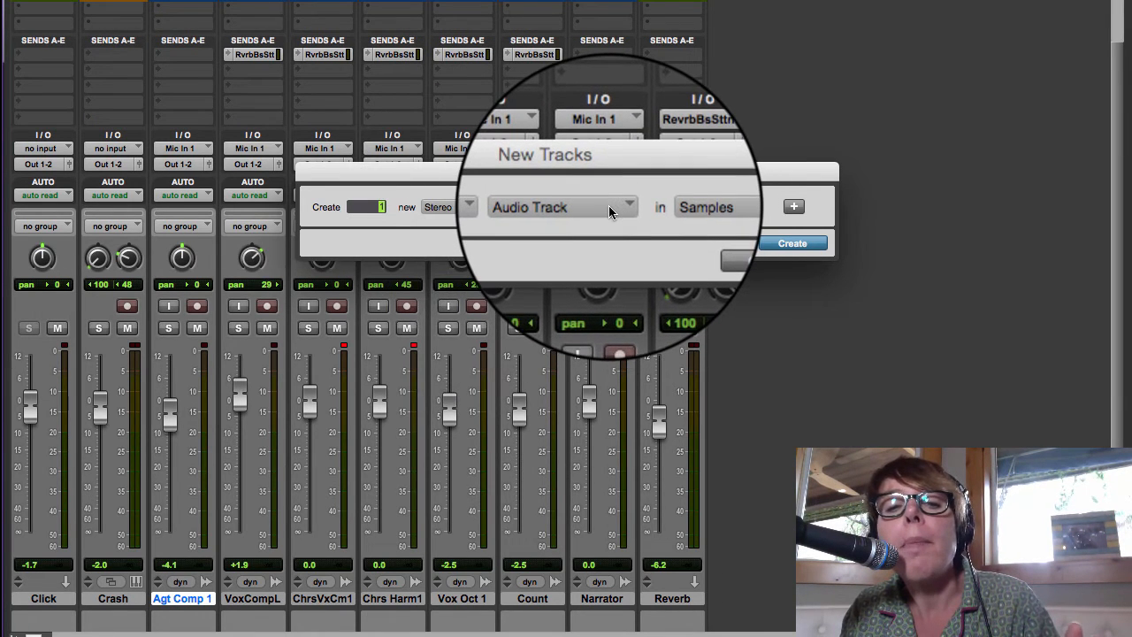
click(562, 205)
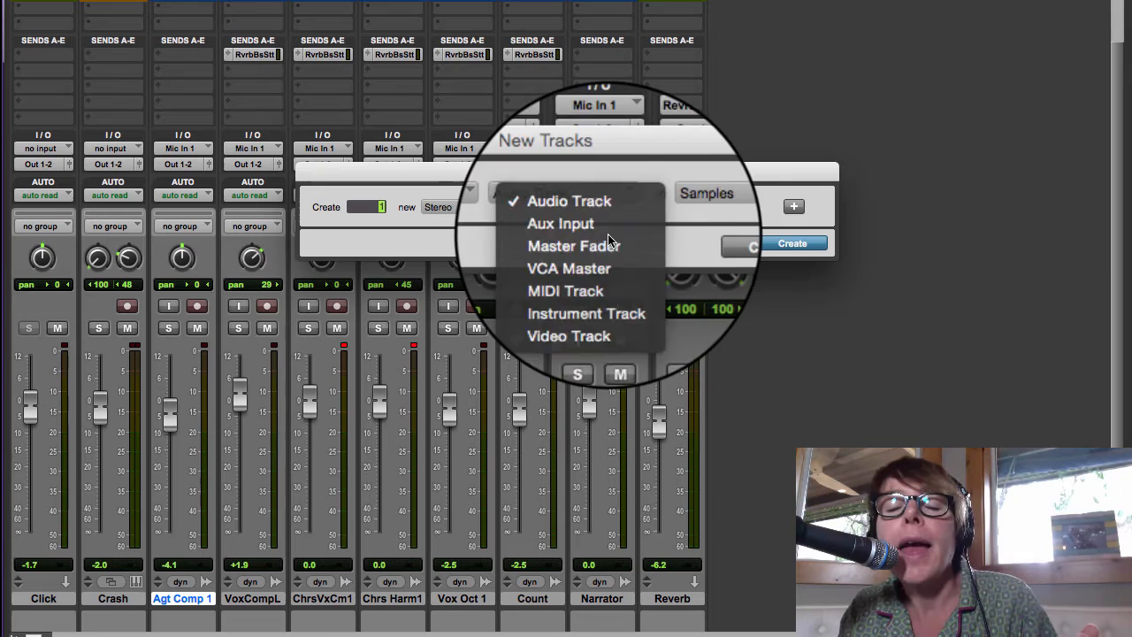
click(792, 244)
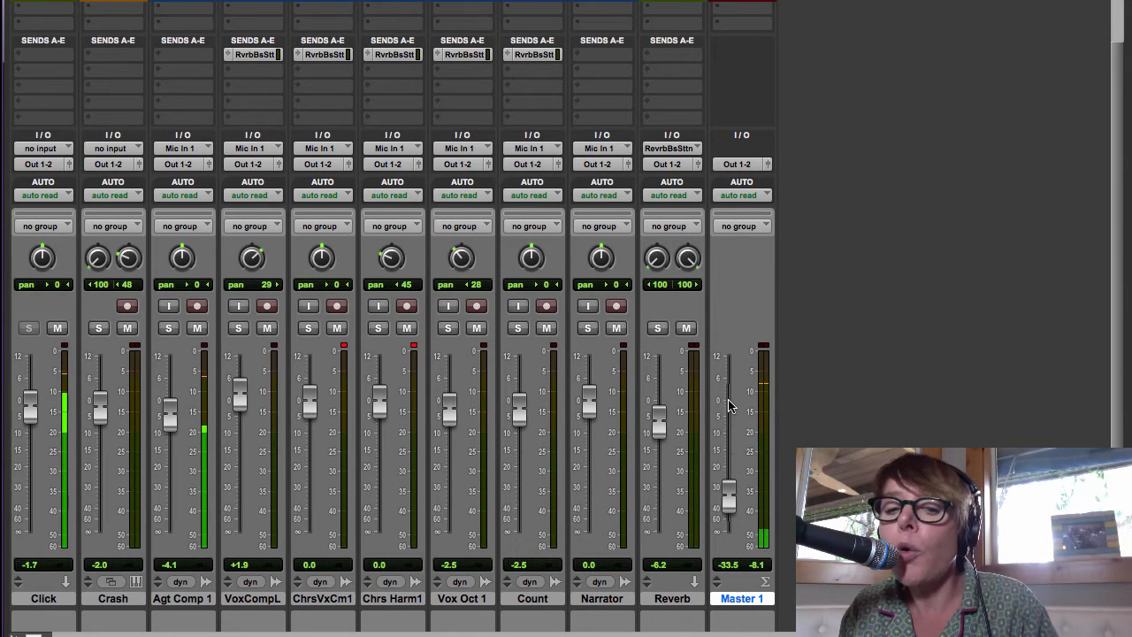
Raise the Master 1 fader toward 0 dB, settling it at about -5 dB
drag(727, 491, 726, 410)
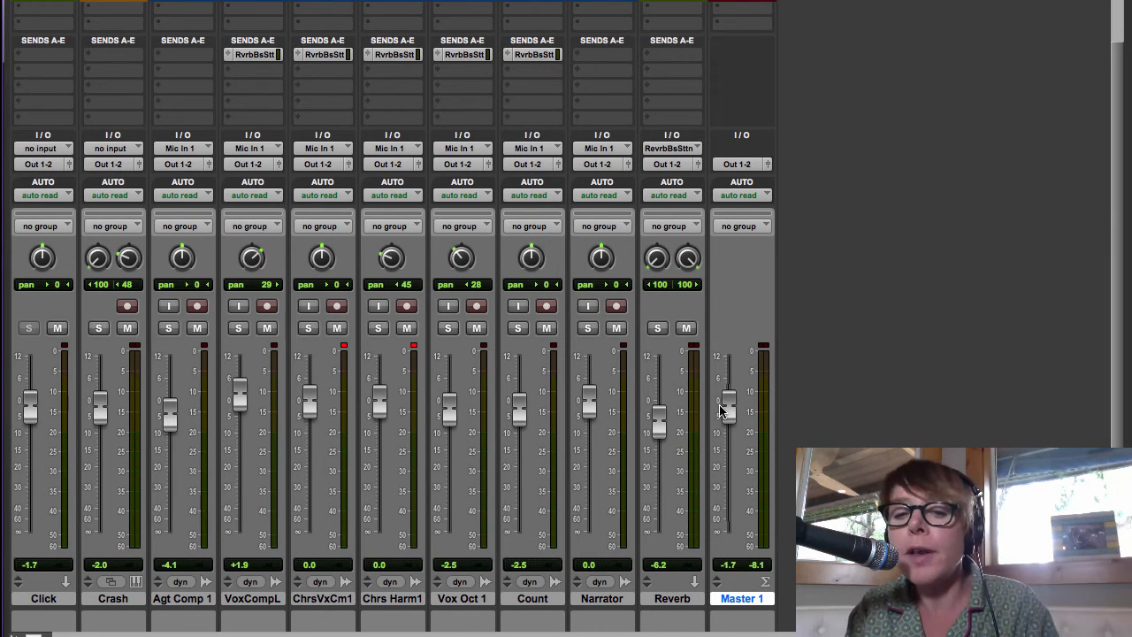
drag(727, 406, 727, 421)
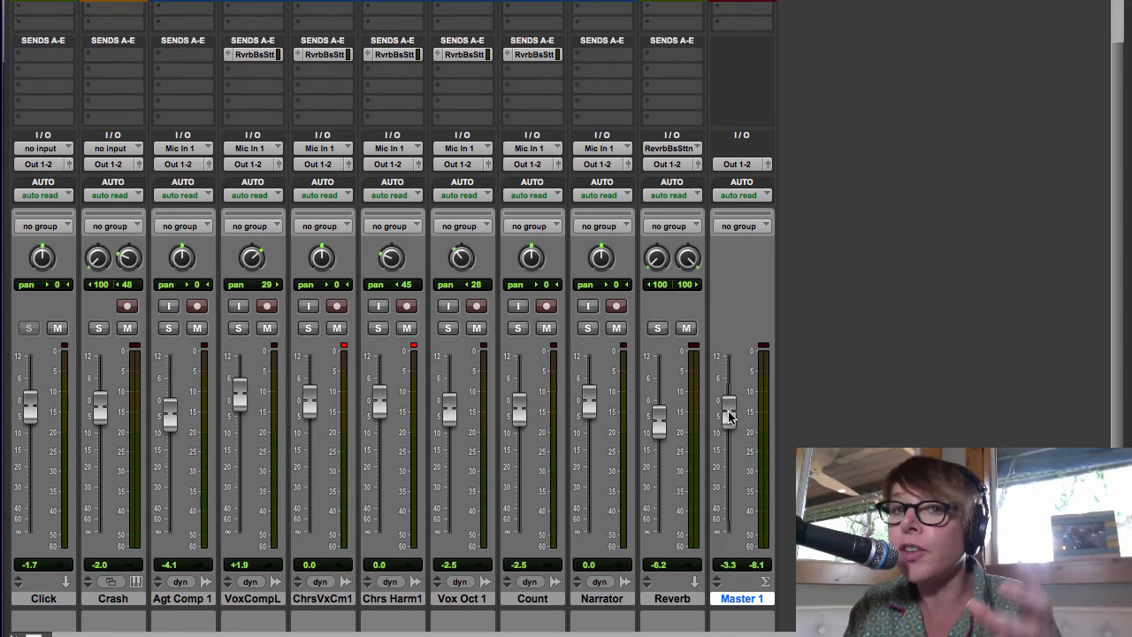